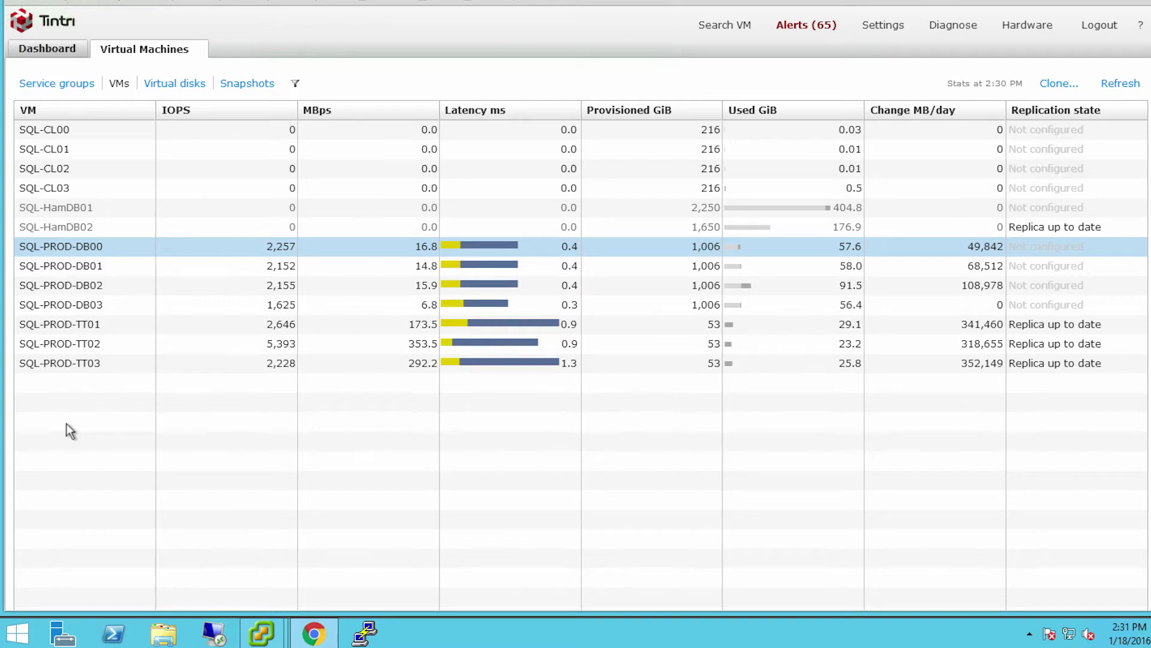
mouse_move(47, 415)
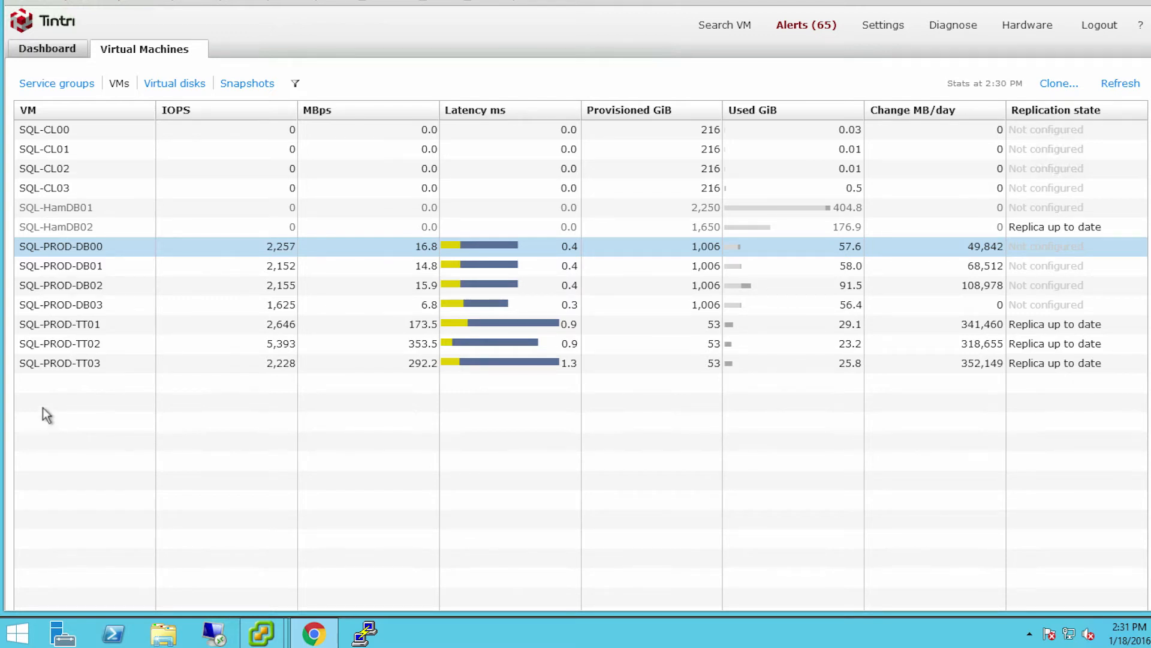
mouse_move(118, 328)
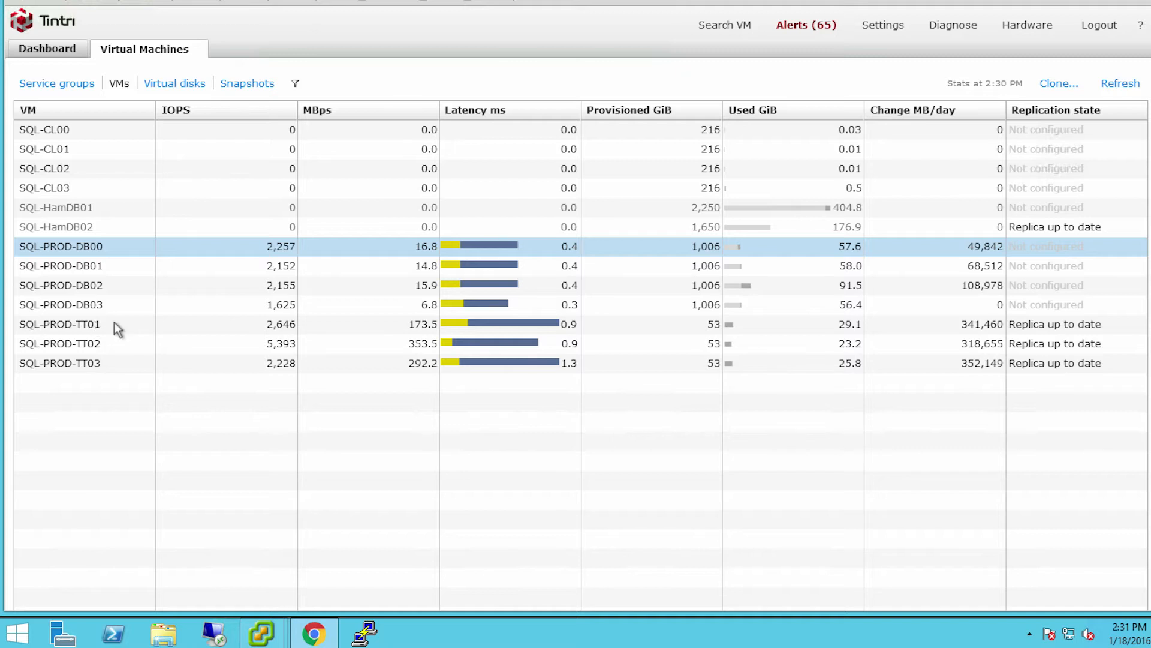
mouse_move(261, 632)
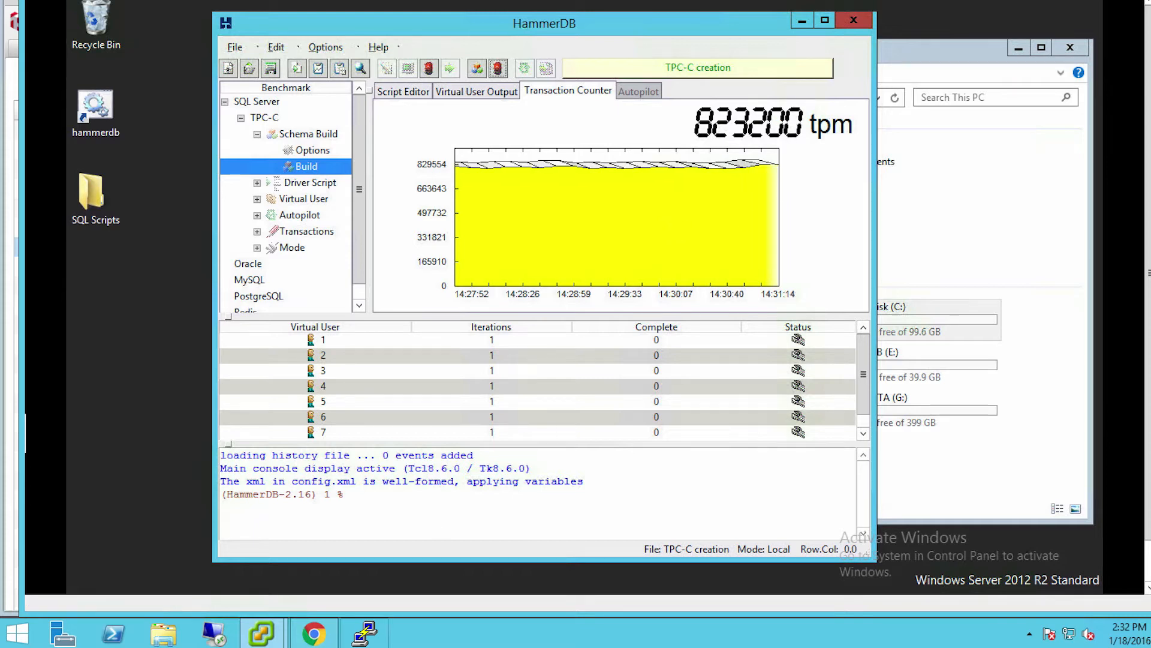
Step: Take a crash-consistent snapshot of SQL-PROD-DB00 described 'NOW', then destroy the HammerDB virtual users
click(313, 632)
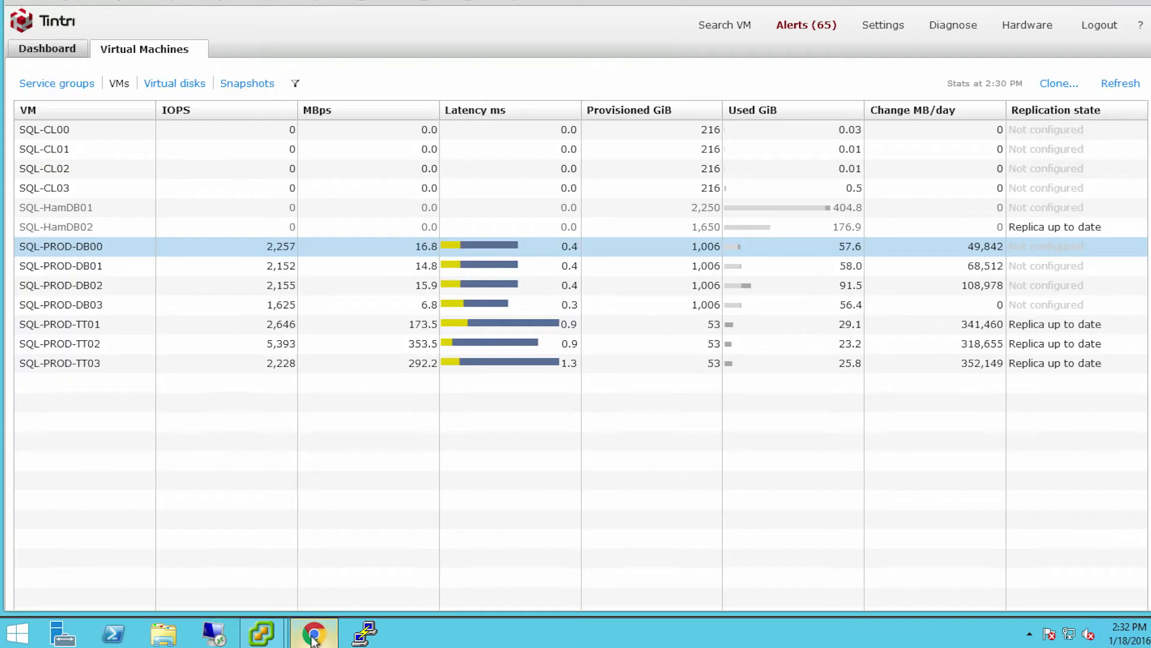
right_click(60, 246)
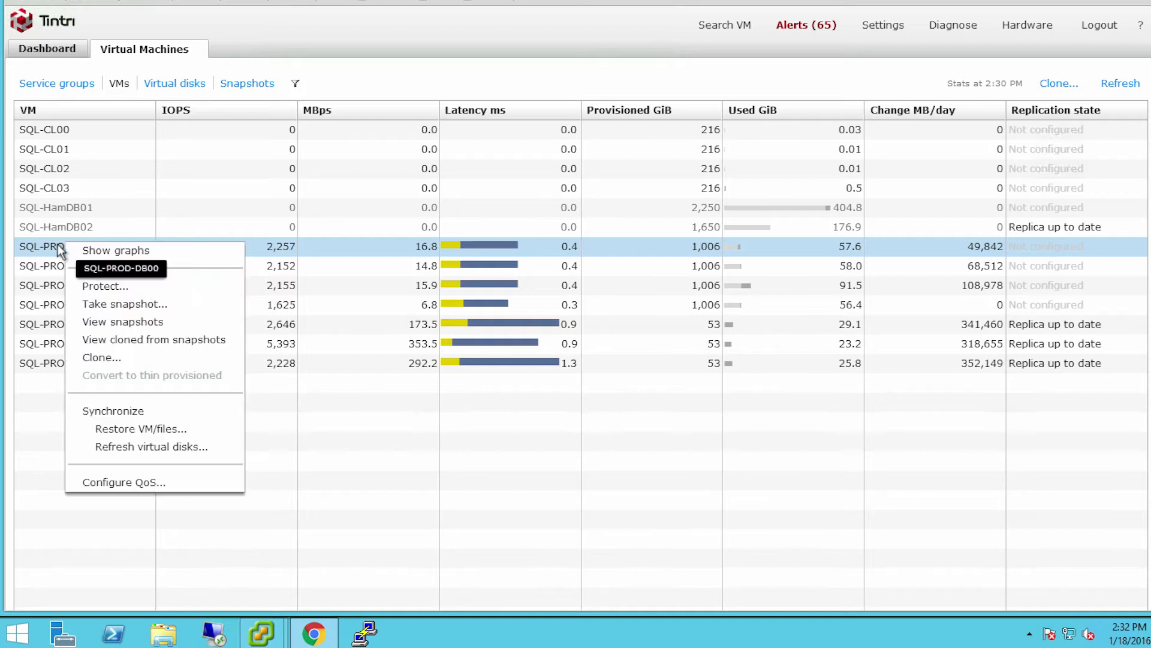
click(123, 304)
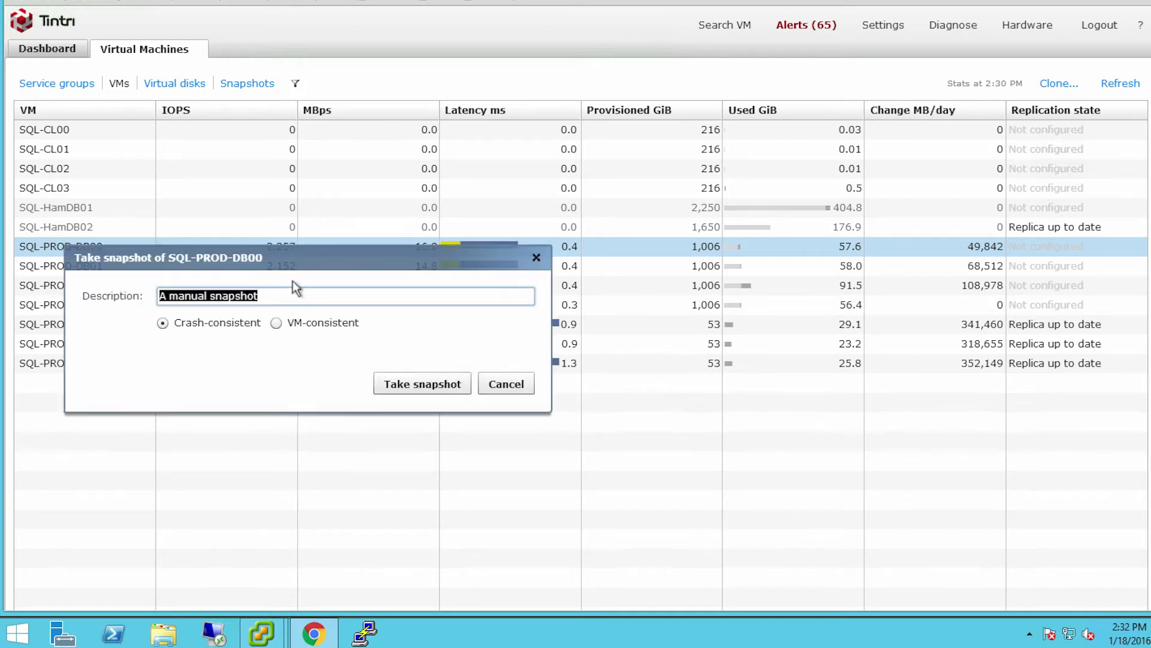
text(NOW)
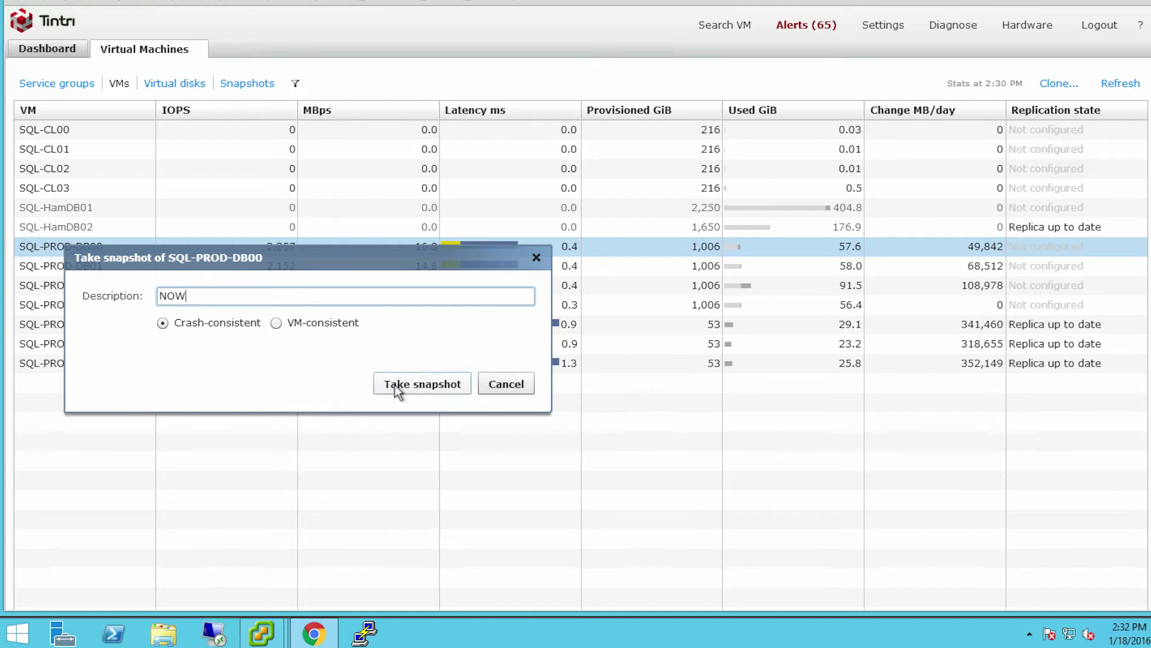
click(421, 384)
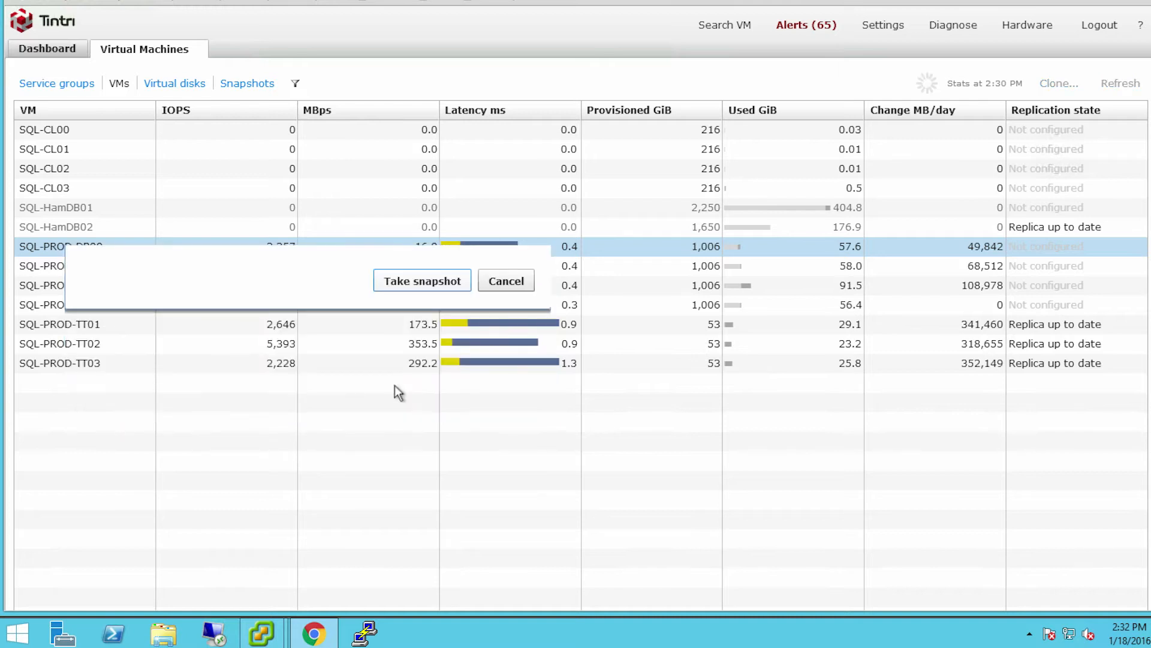
click(505, 280)
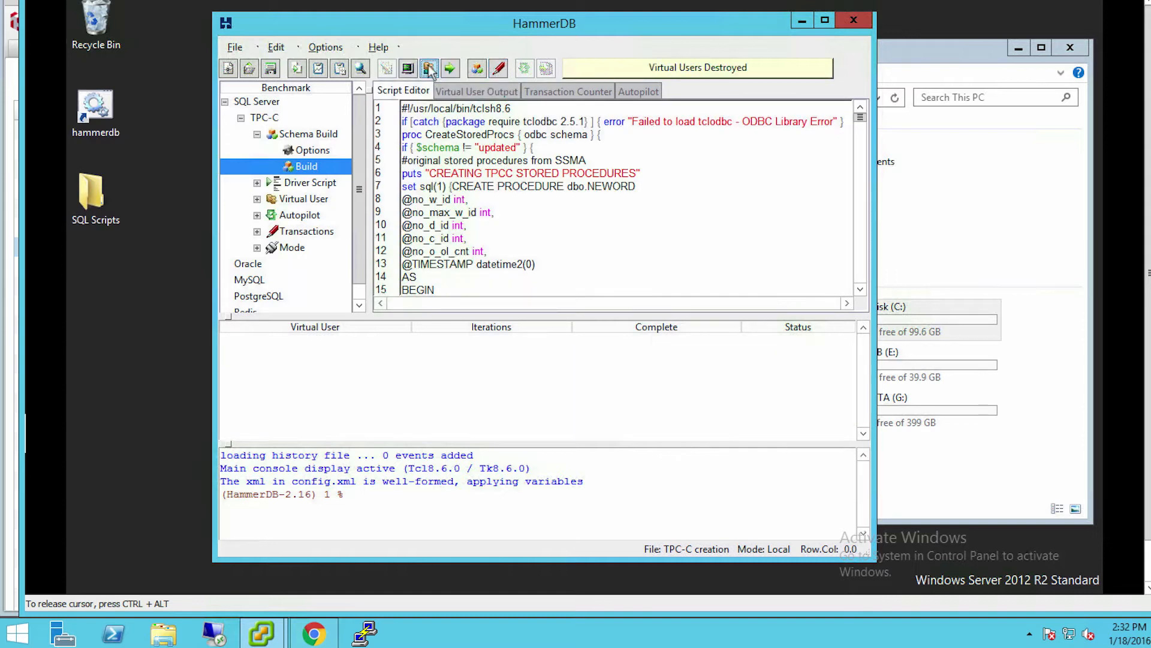
Step: Start a Restore VM/files operation for SQL-PROD-DB00 from its context actions
click(313, 632)
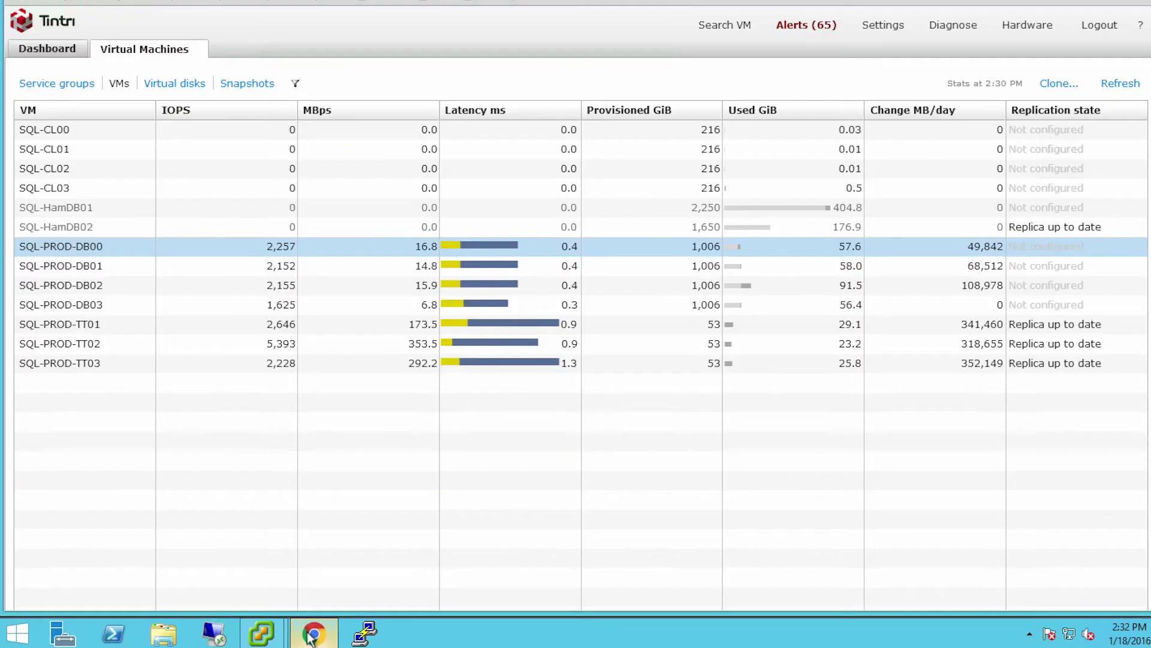
right_click(60, 246)
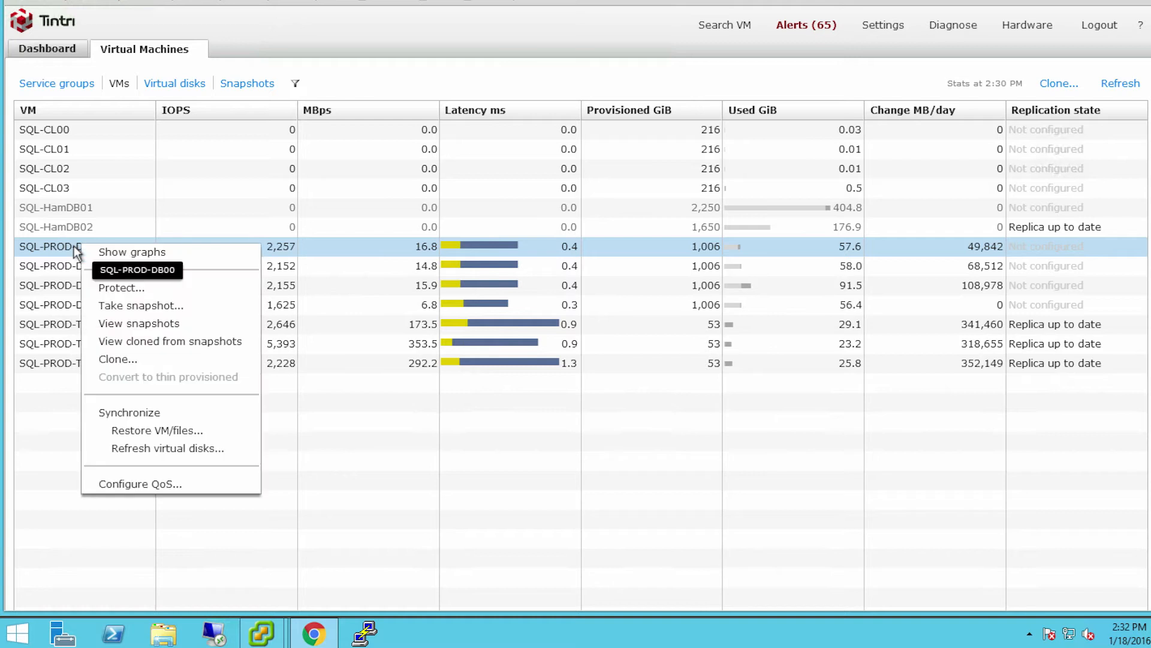
mouse_move(140, 411)
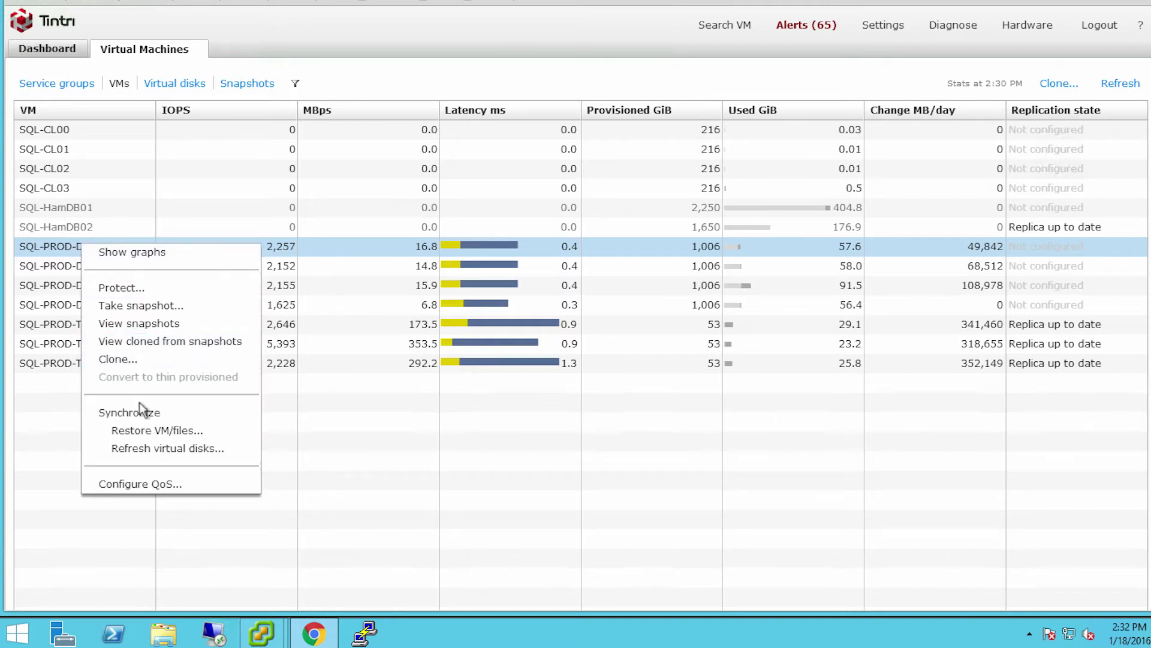
mouse_move(176, 440)
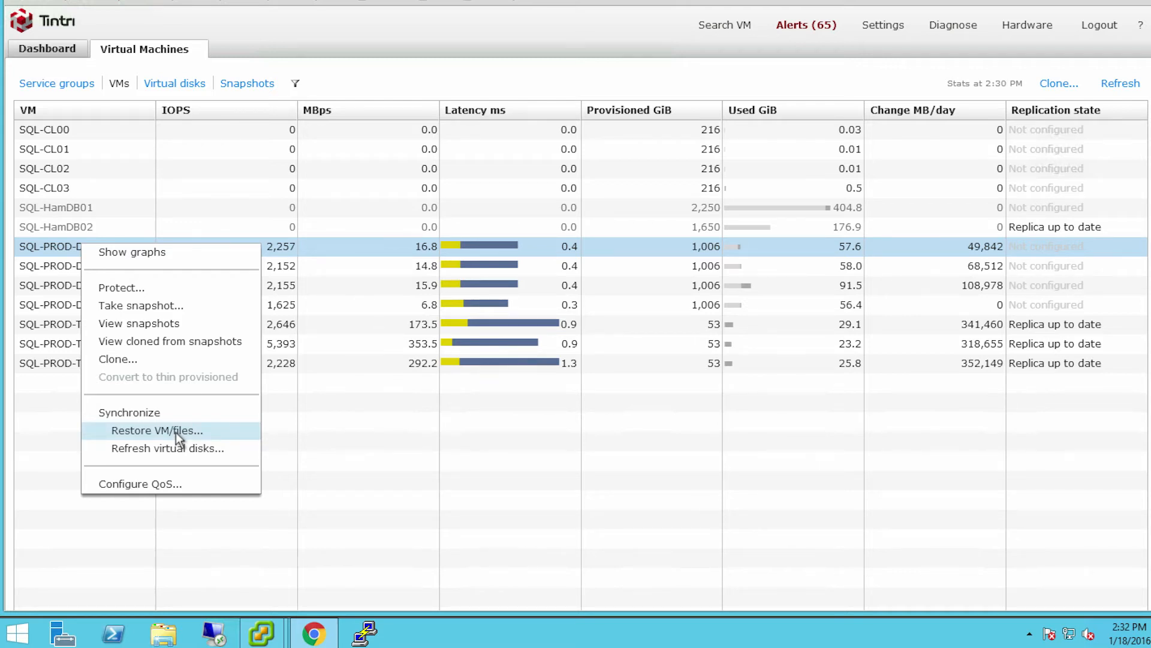
click(156, 431)
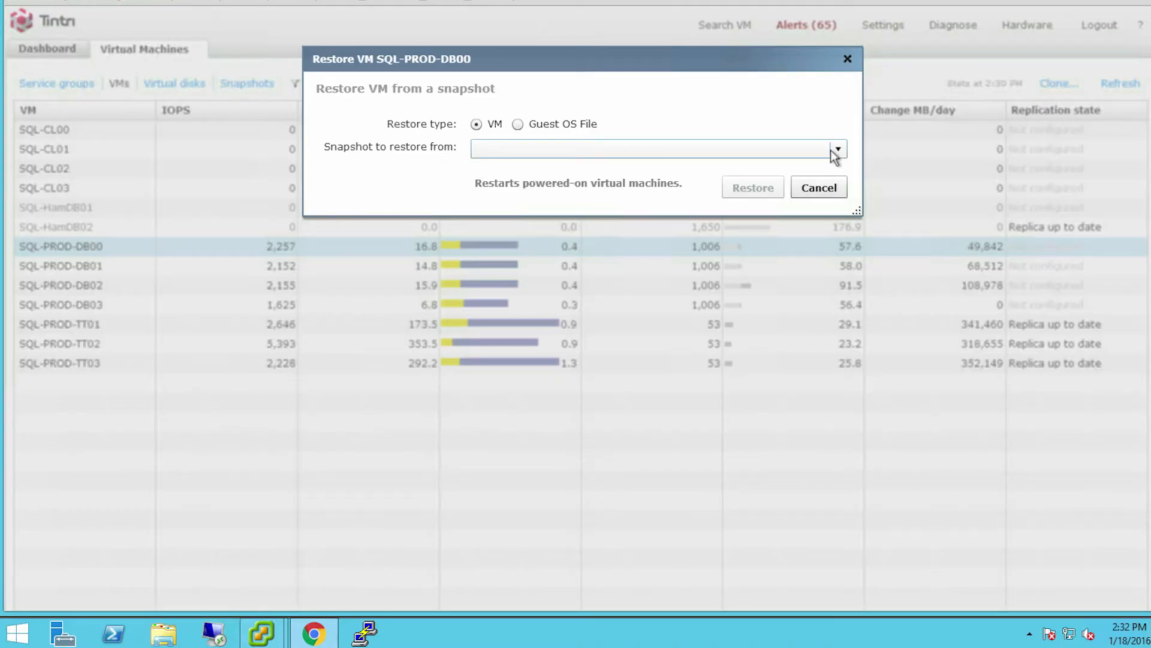
Step: Restore Guest OS files for SQL-PROD-DB00 from the Mon Jan 18 2:32PM 'NOW' snapshot
click(836, 149)
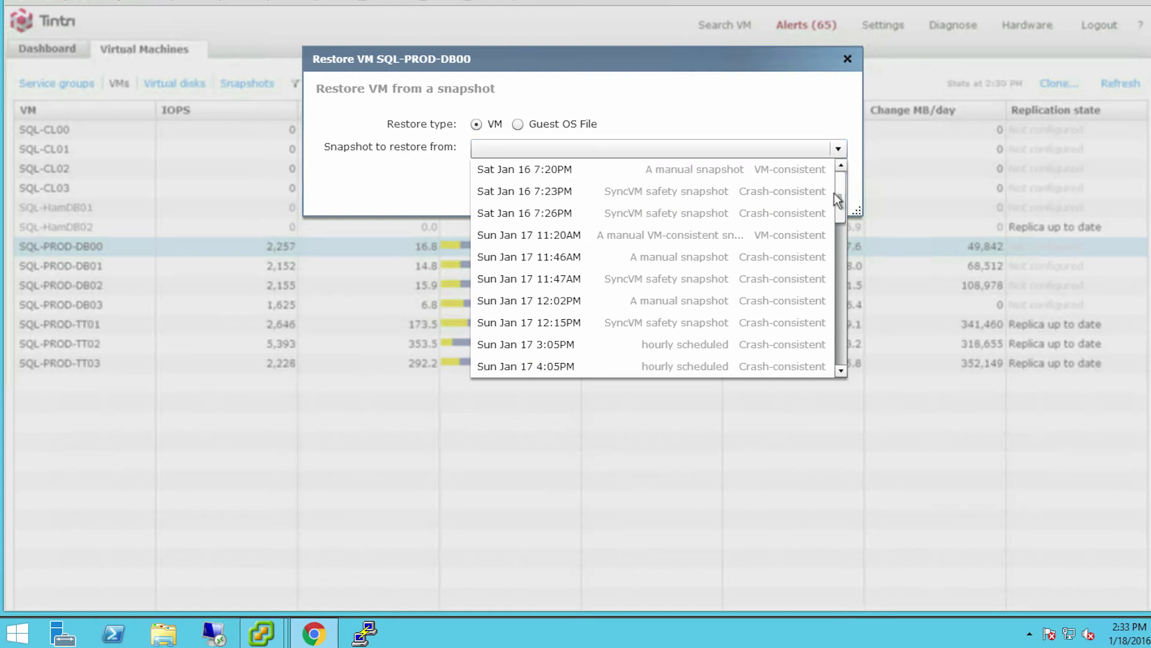
scroll(down, 3)
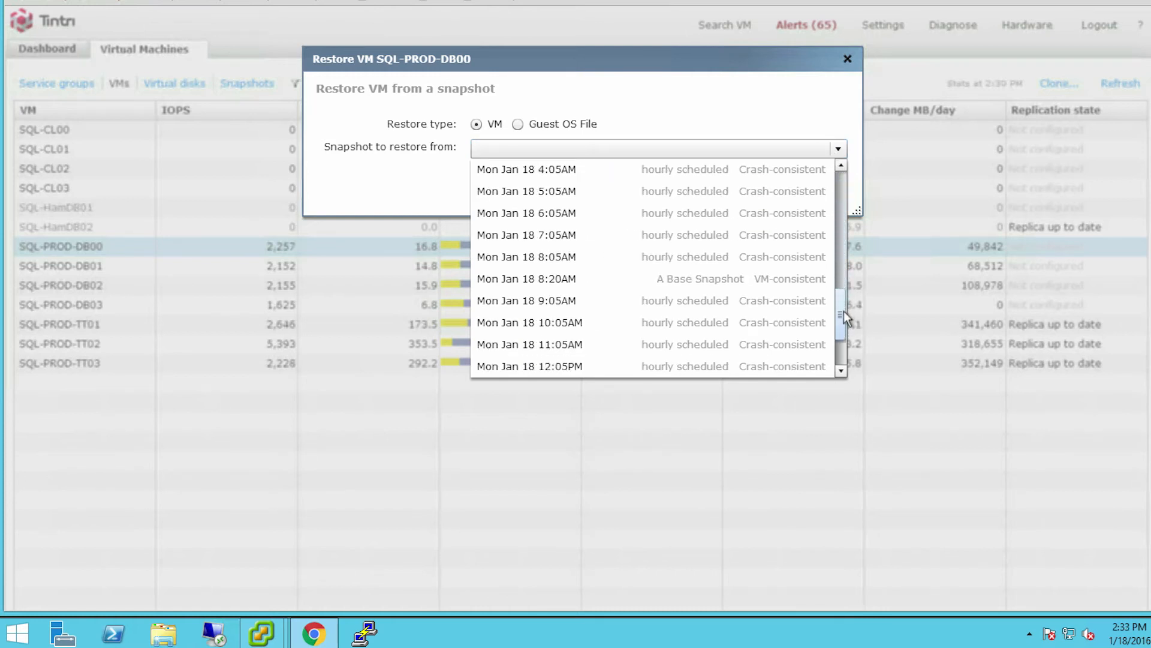
scroll(down, 3)
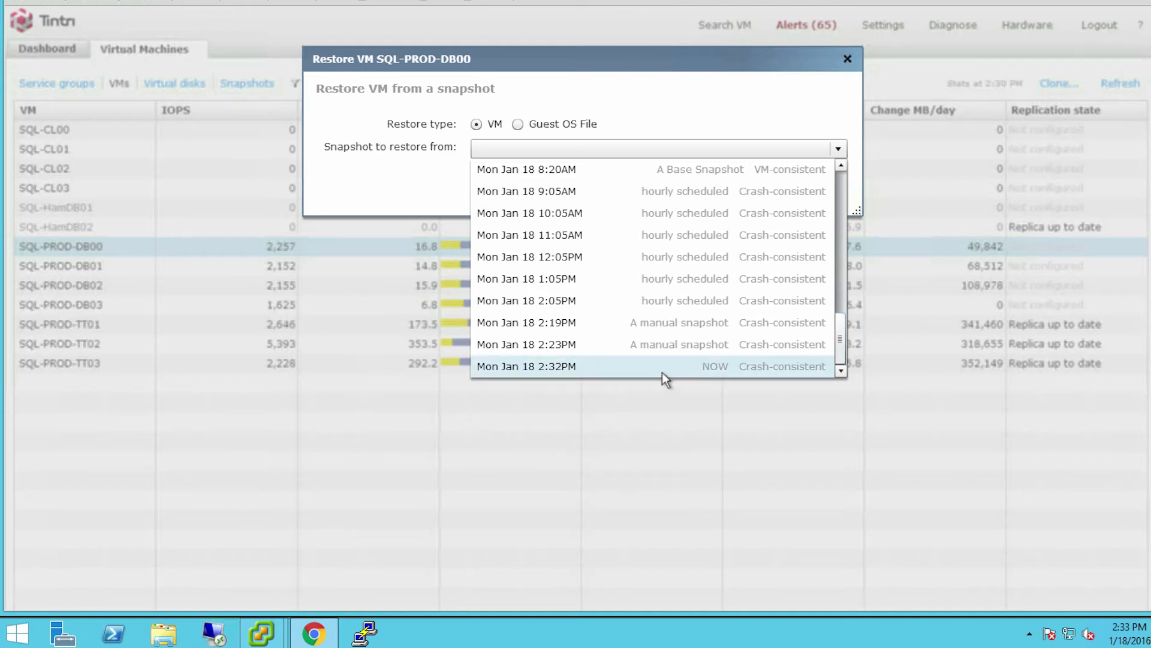
click(525, 366)
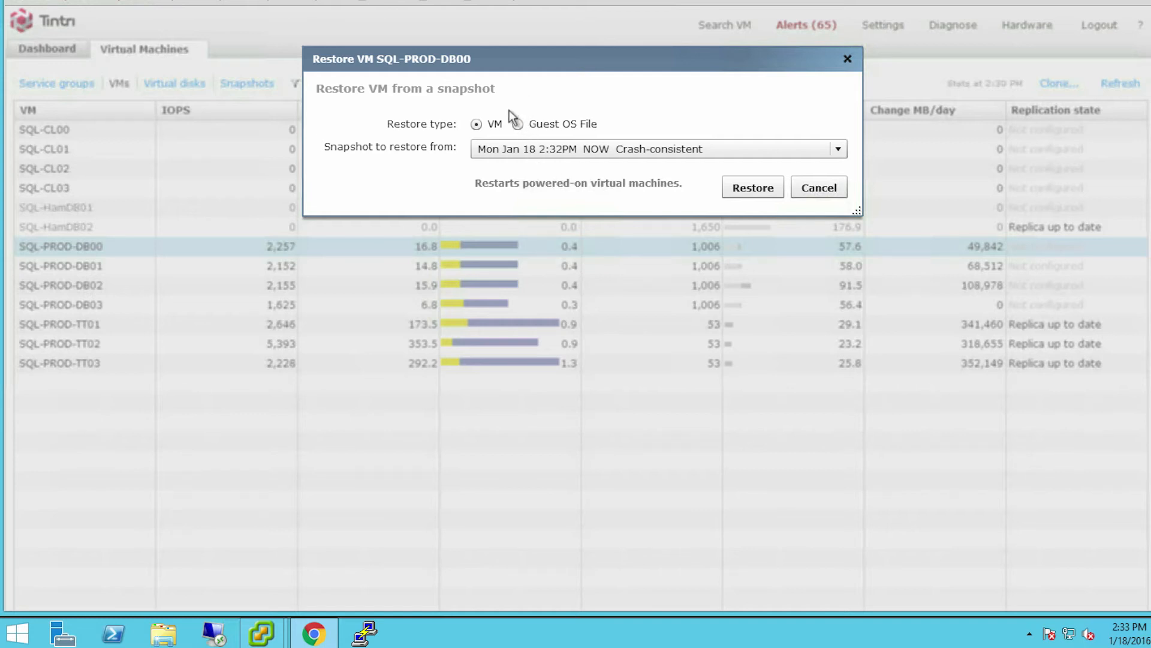
click(515, 124)
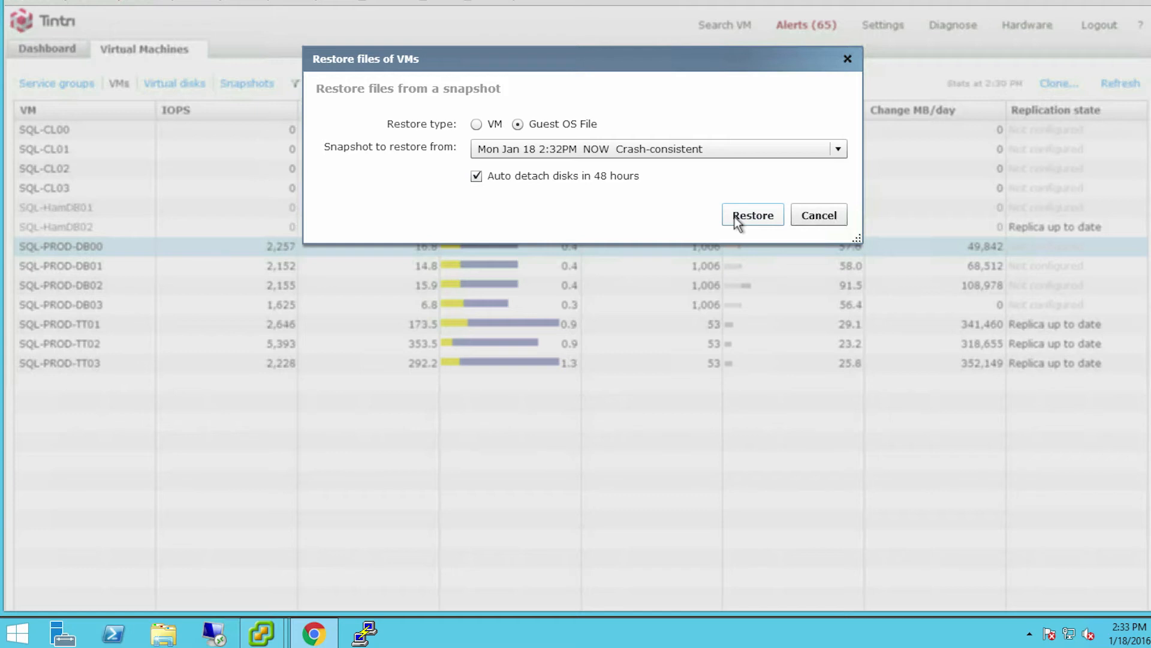
click(753, 215)
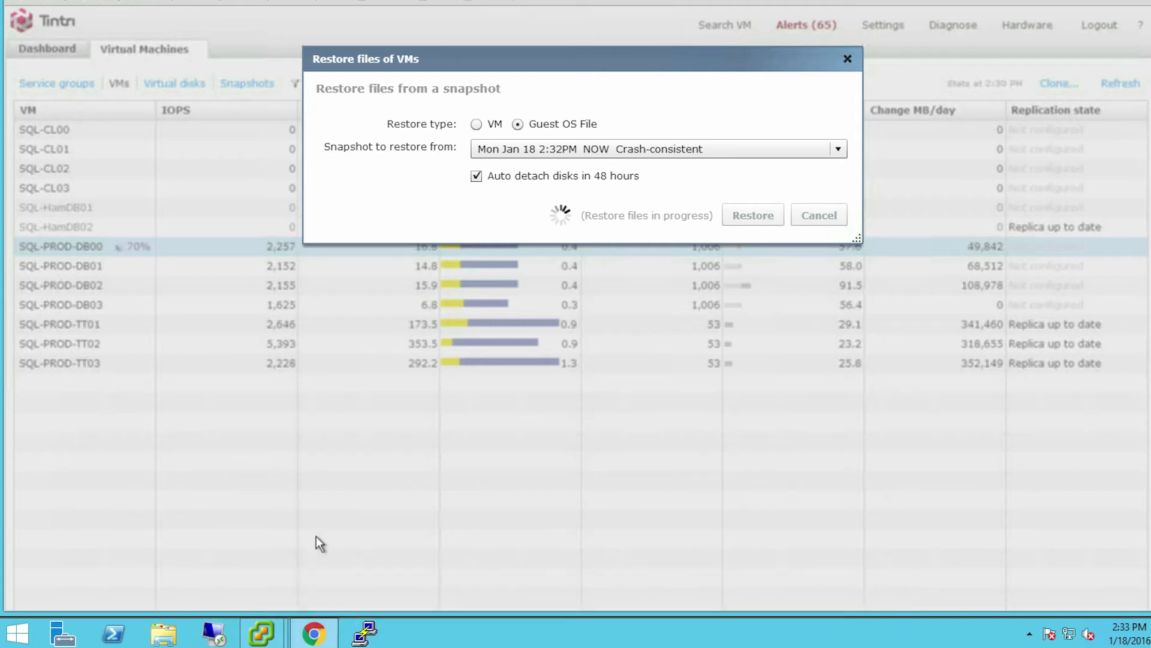
mouse_move(262, 633)
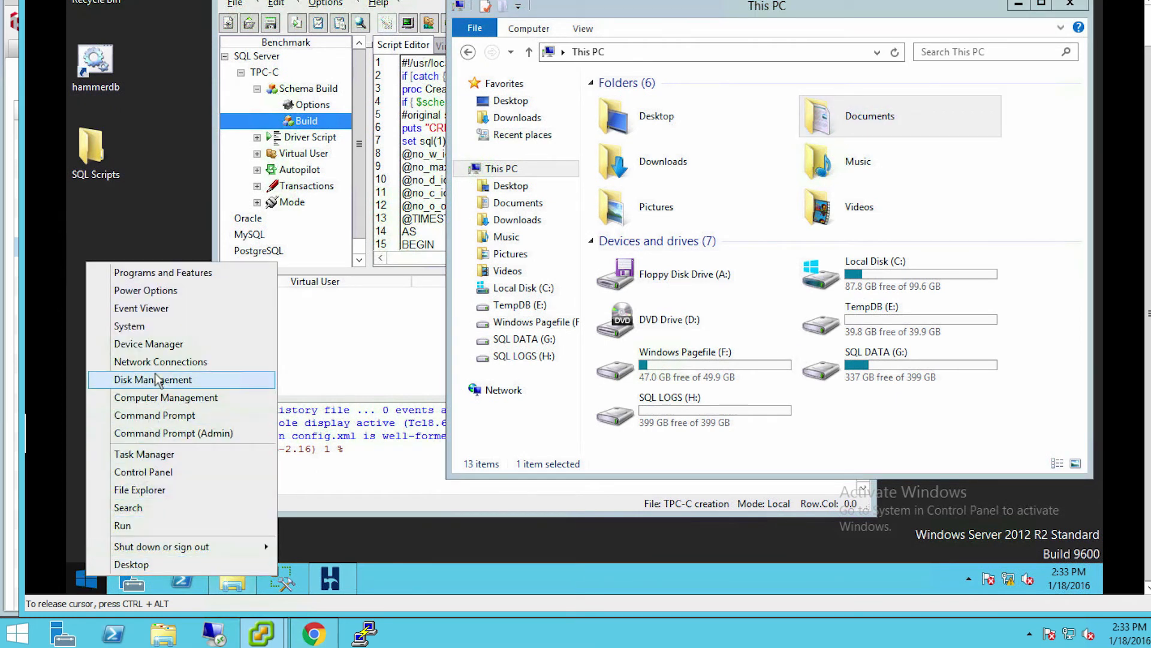
Step: Bring the offline 400 GB Disk 9 online in Disk Management so SQL DATA (J:) appears
click(153, 380)
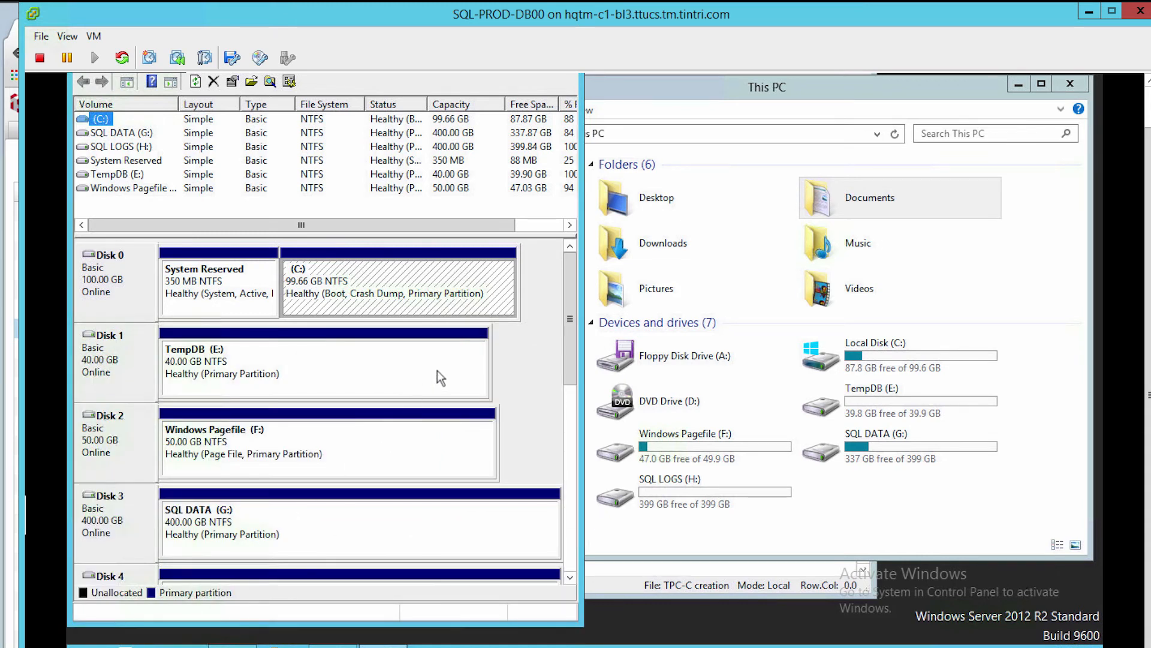
mouse_move(560, 332)
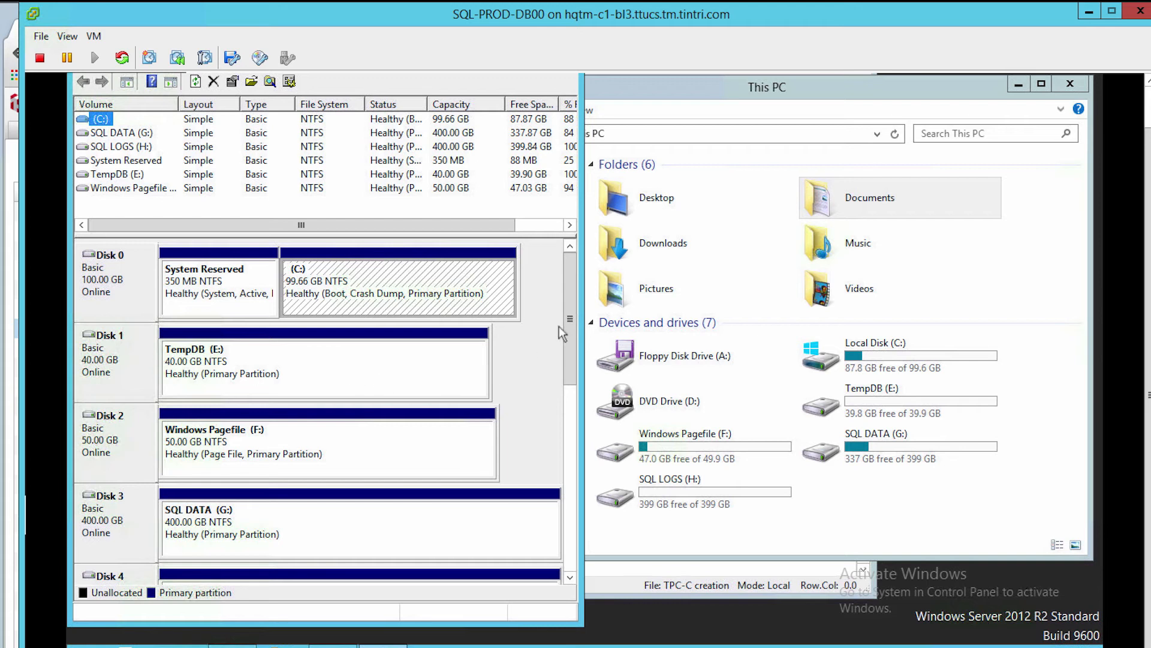
scroll(down, 3)
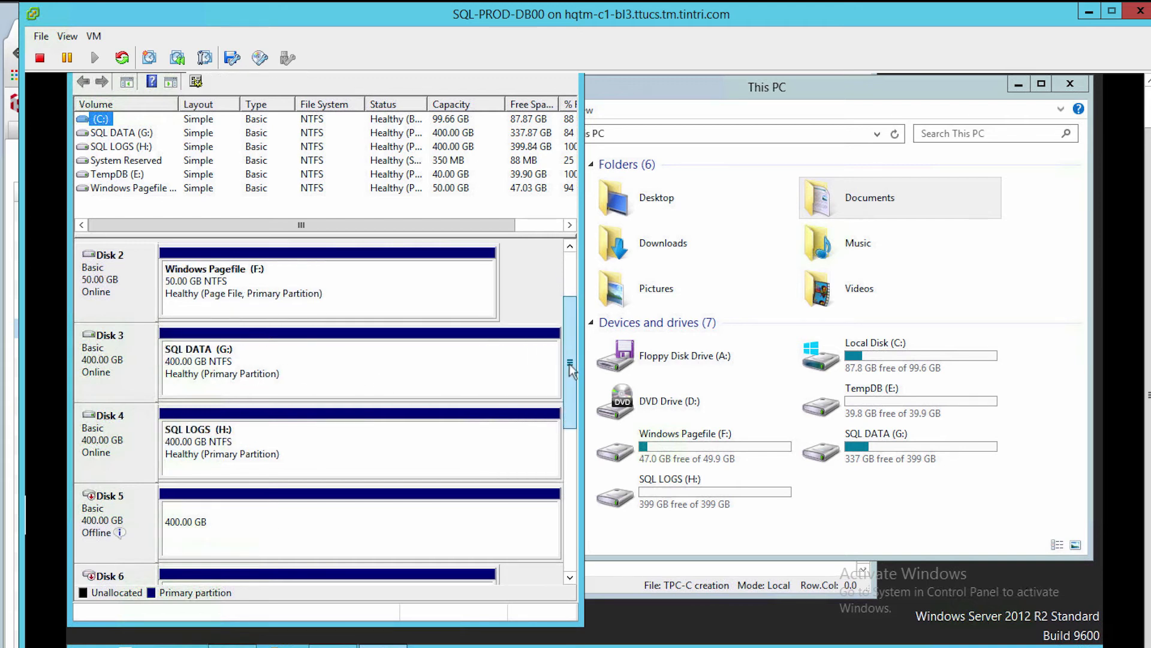
scroll(down, 3)
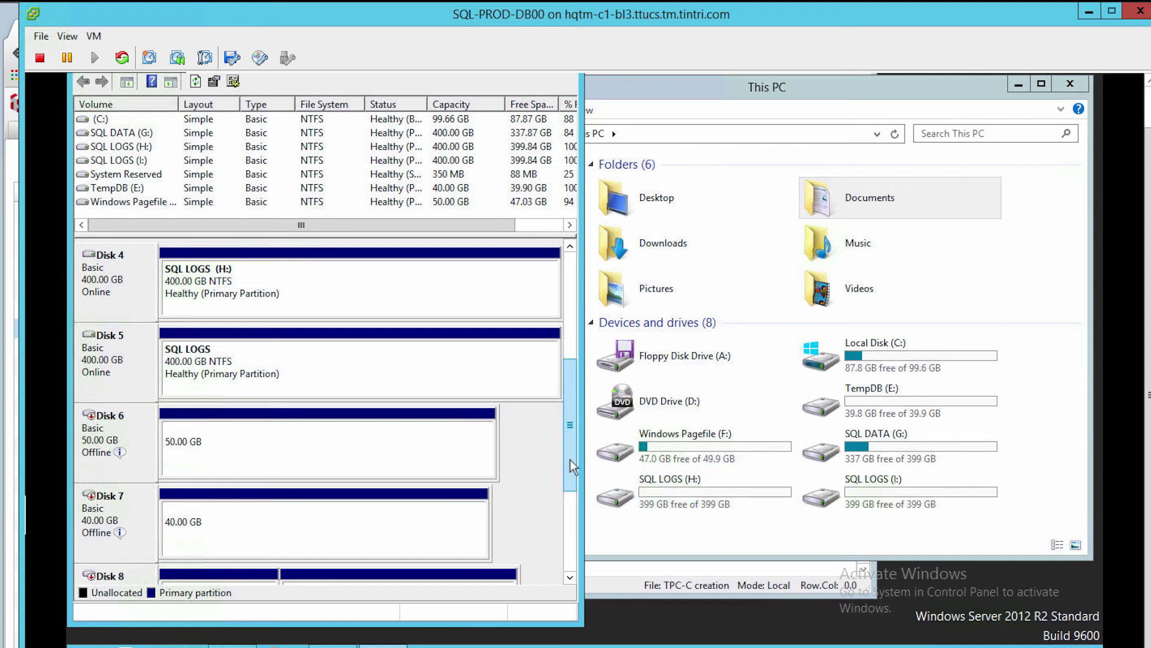
scroll(down, 3)
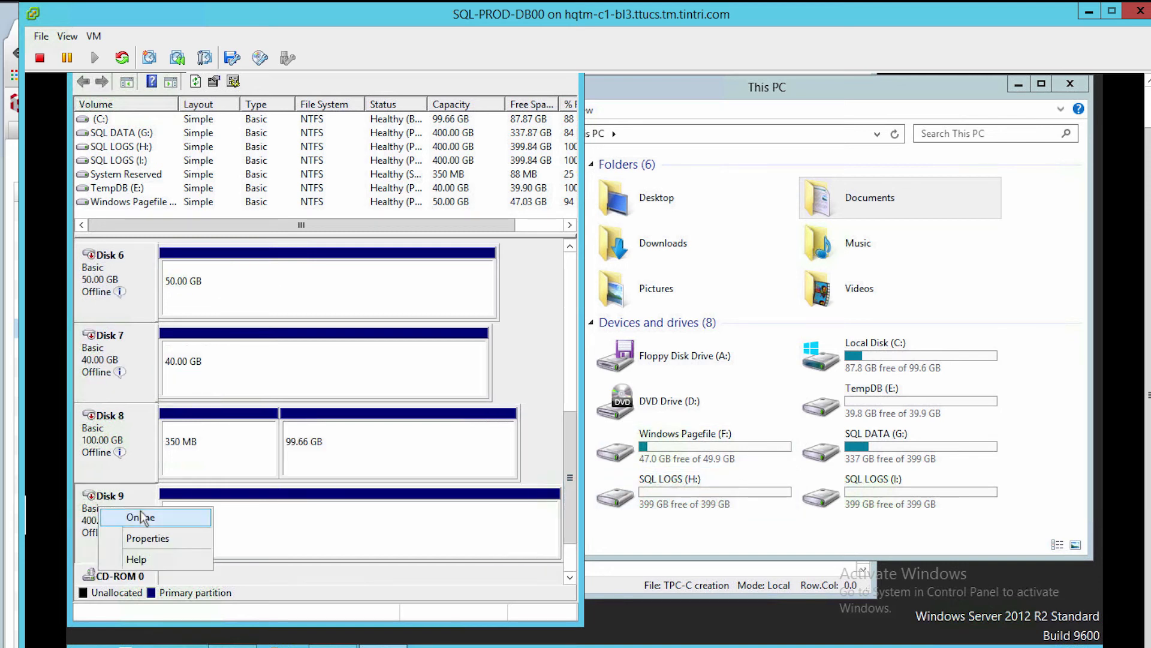
click(139, 515)
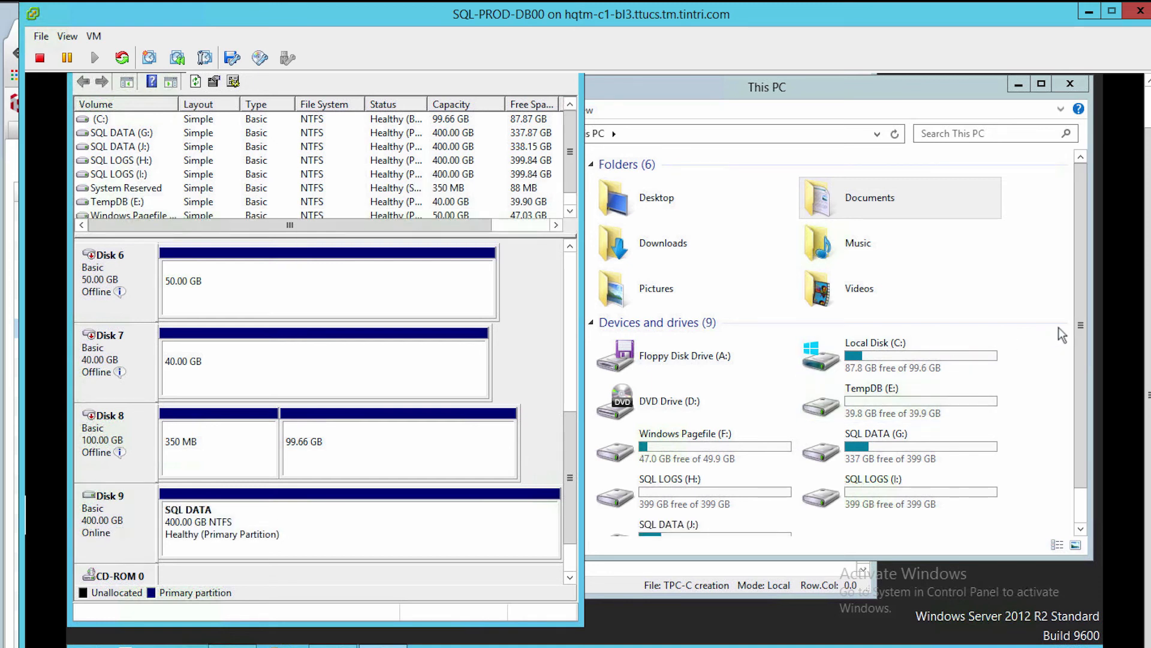
click(668, 499)
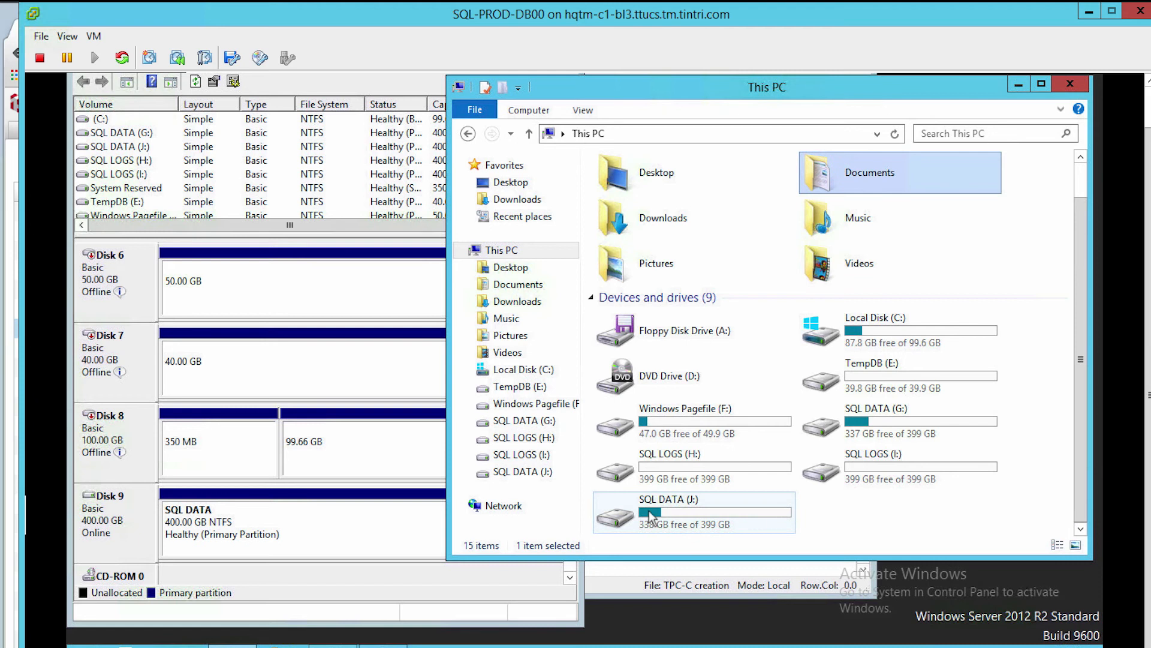
Step: Browse into SQL DATA (J:)\MSSQL to show the restored database files including tpcc.mdf
double_click(668, 511)
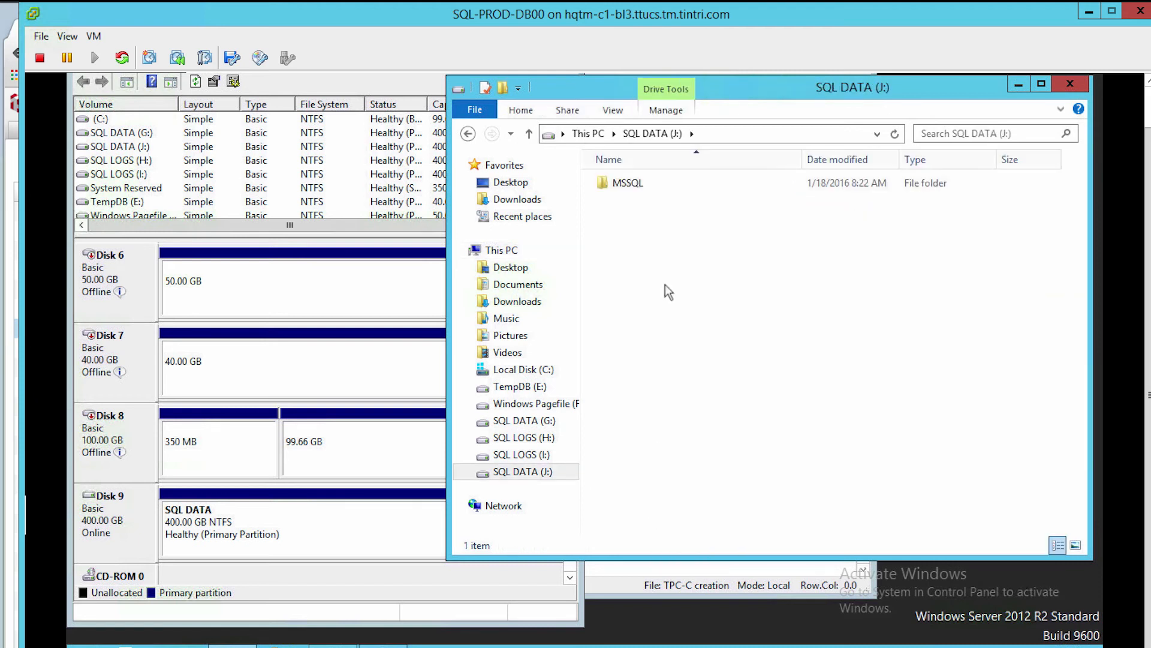
double_click(627, 182)
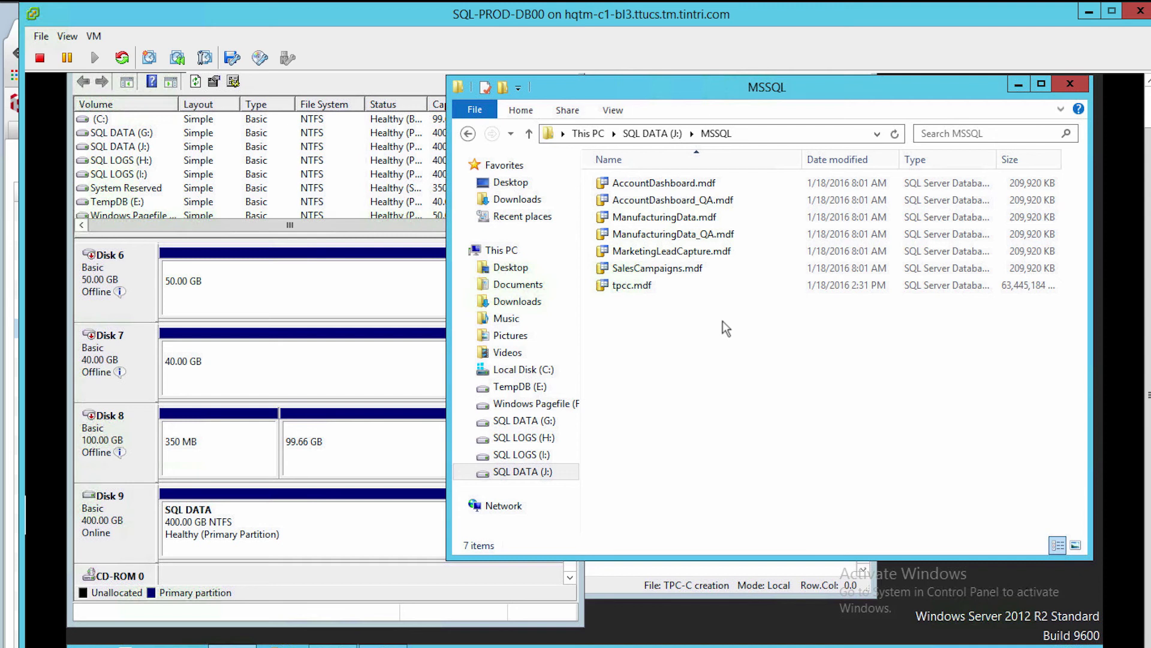
mouse_move(735, 321)
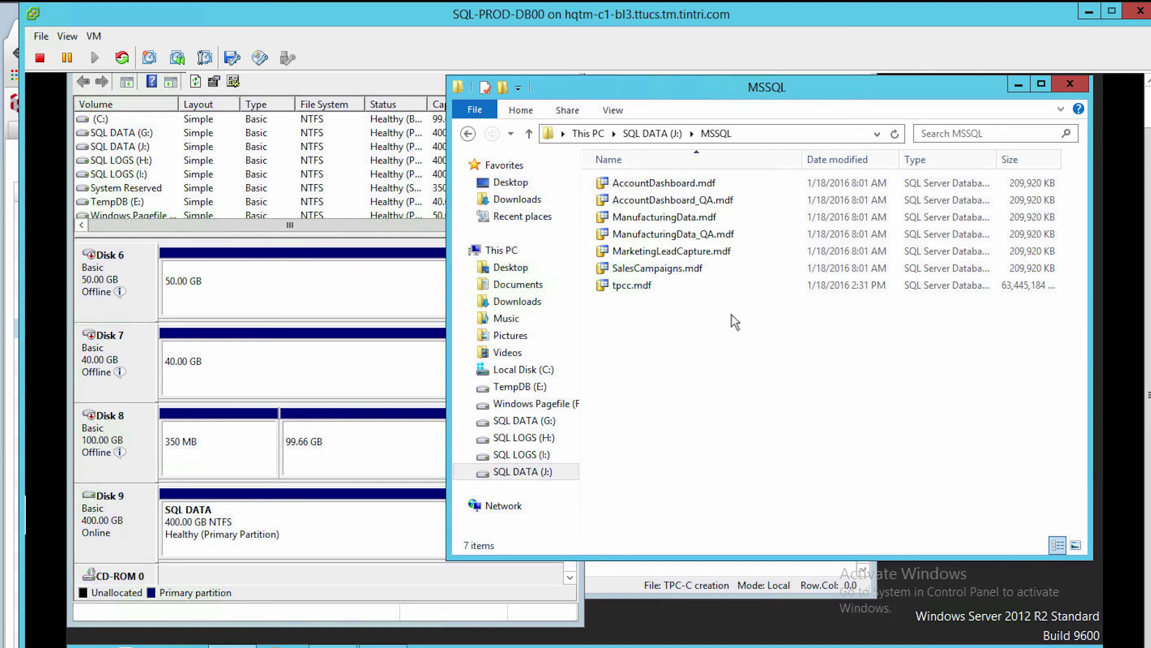
click(523, 472)
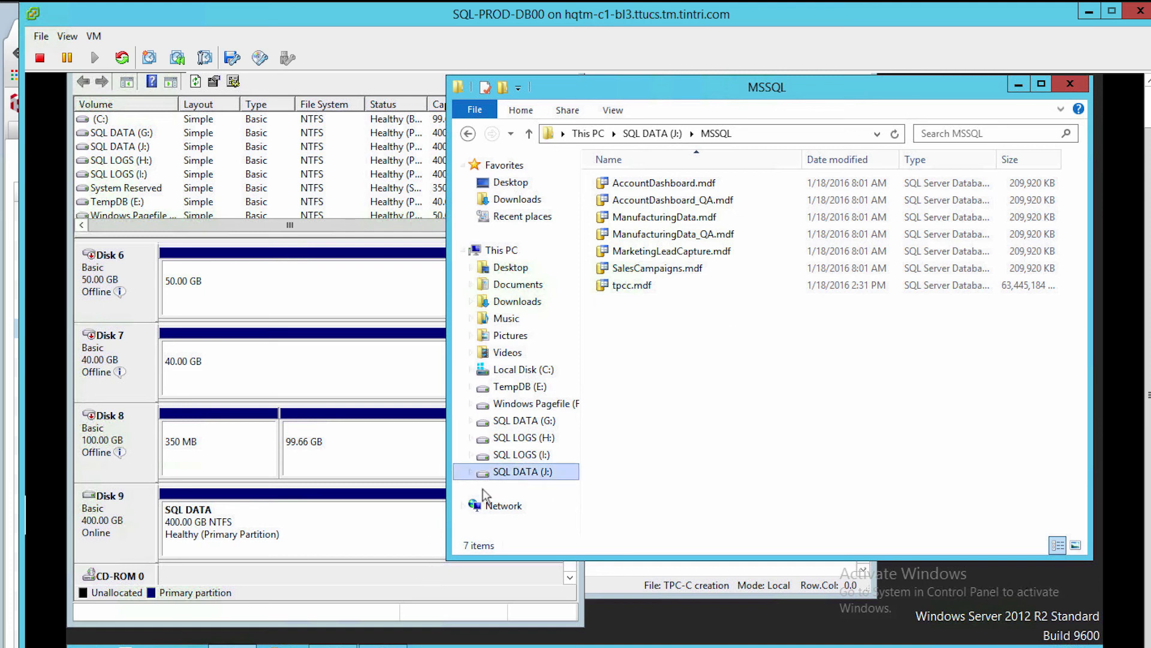